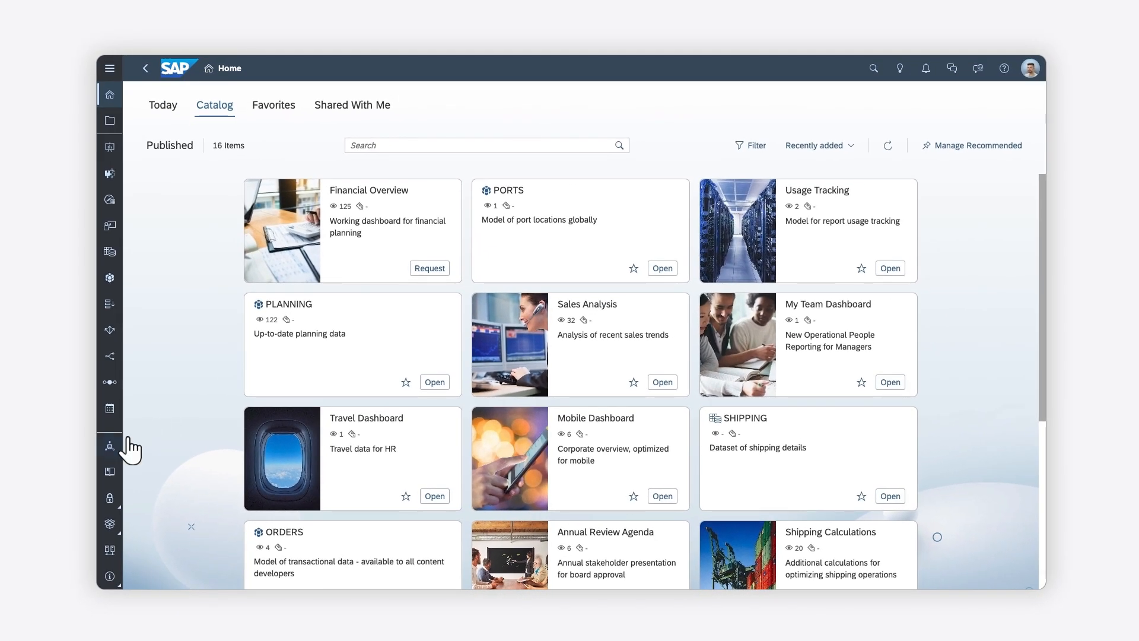
- Create a new workspace named Finance from Workspace Management and save it
left_click(109, 445)
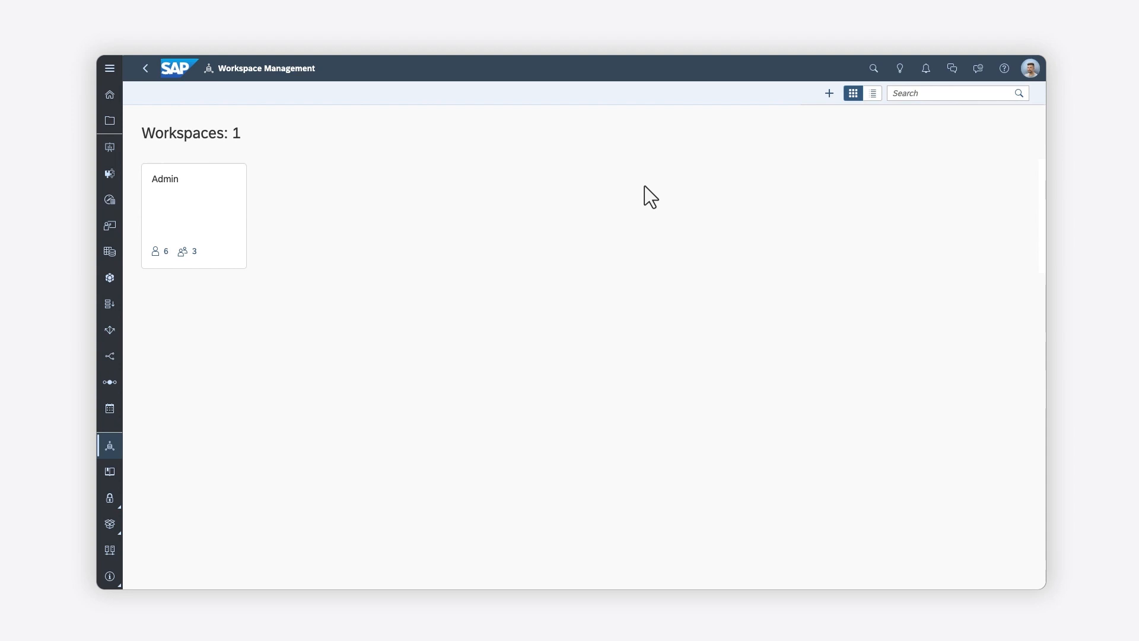
left_click(829, 93)
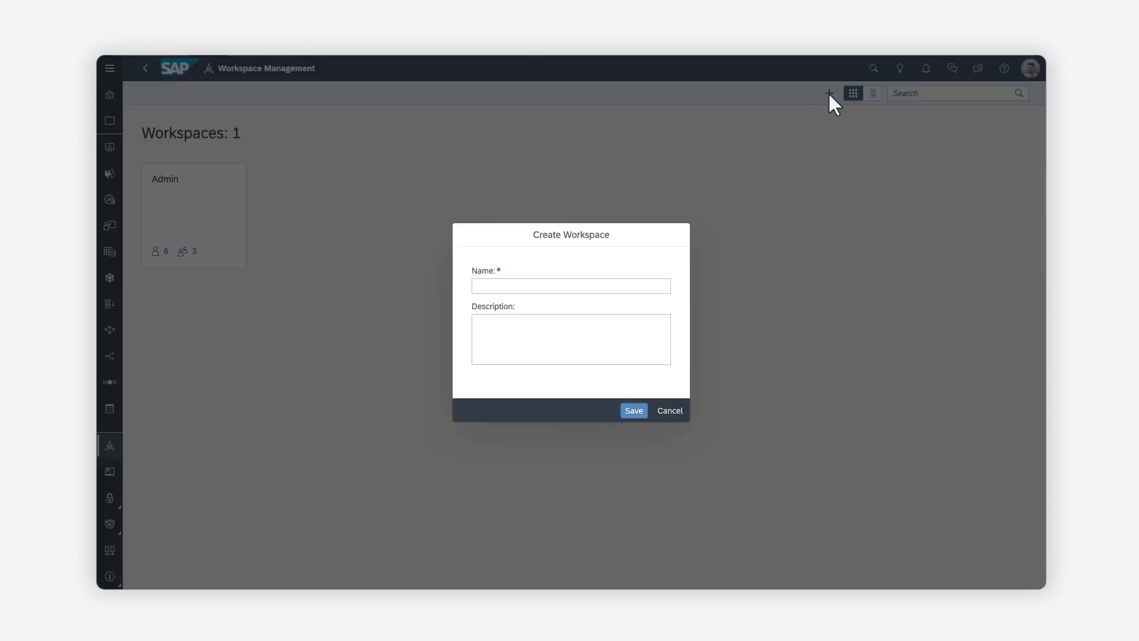
type("Finance")
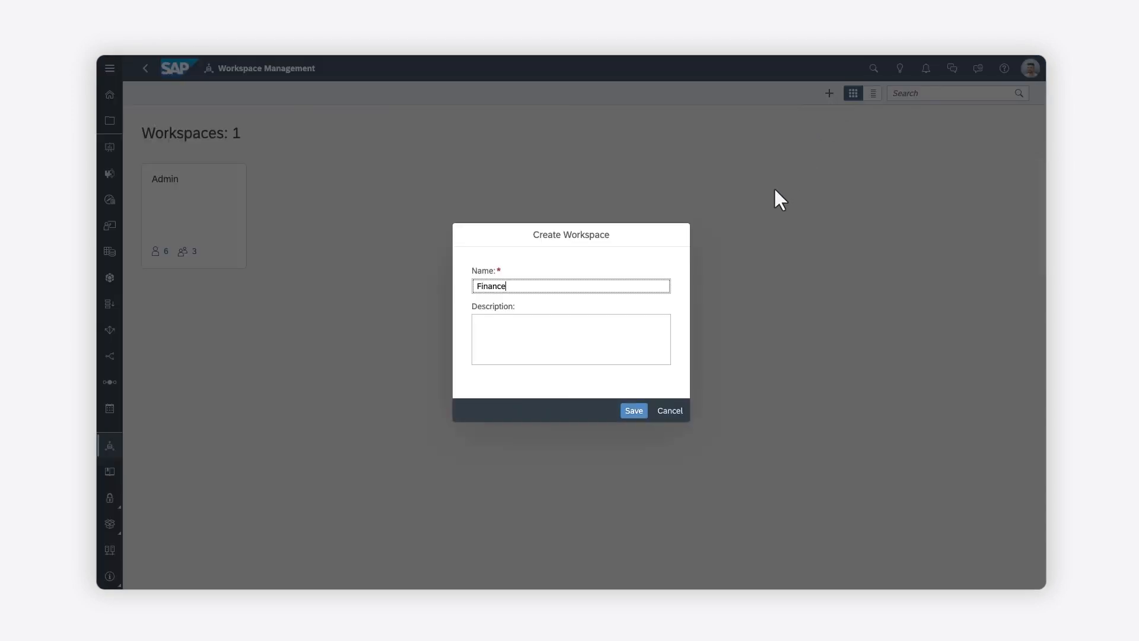
left_click(633, 411)
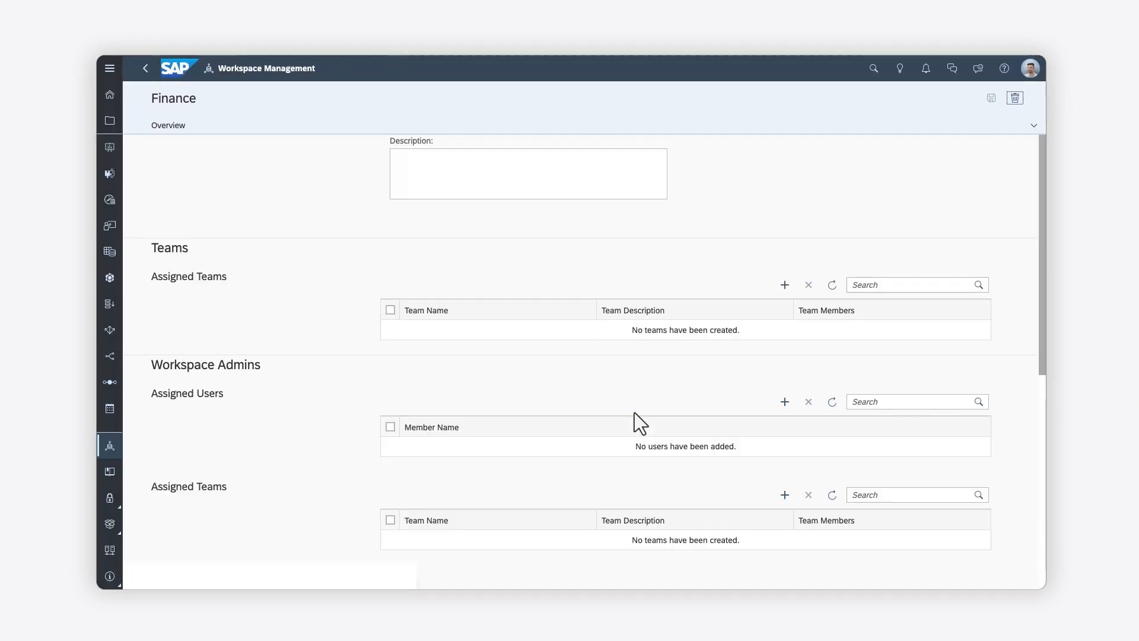
scroll("up", 3)
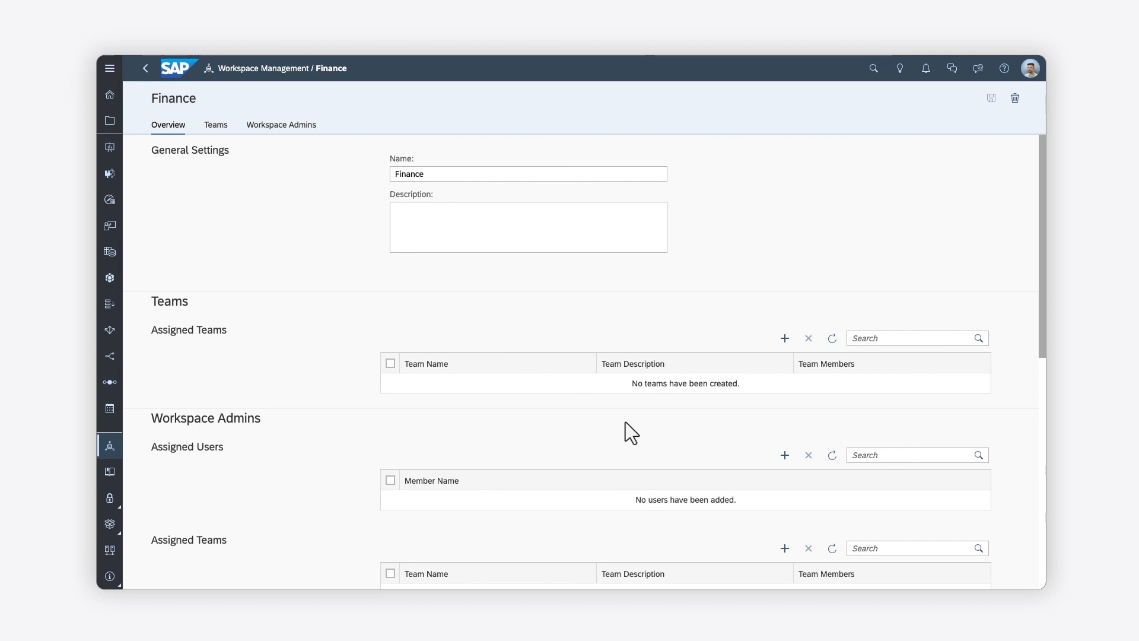
- Assign the Finance and Finance_Team_2 teams to the Finance workspace
left_click(784, 338)
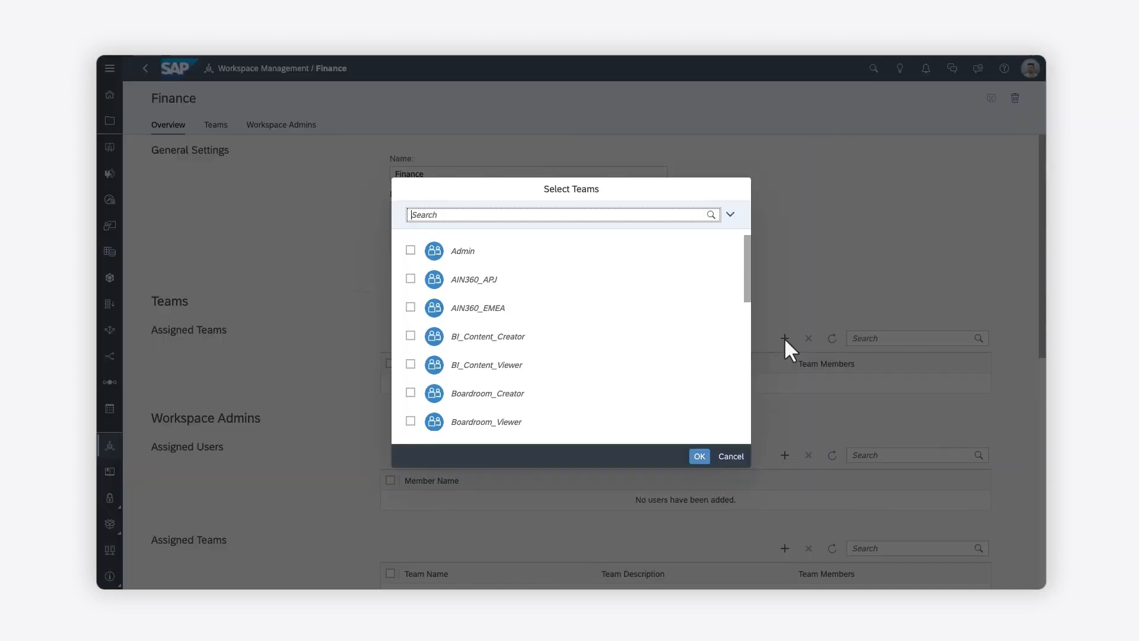
type("Finance")
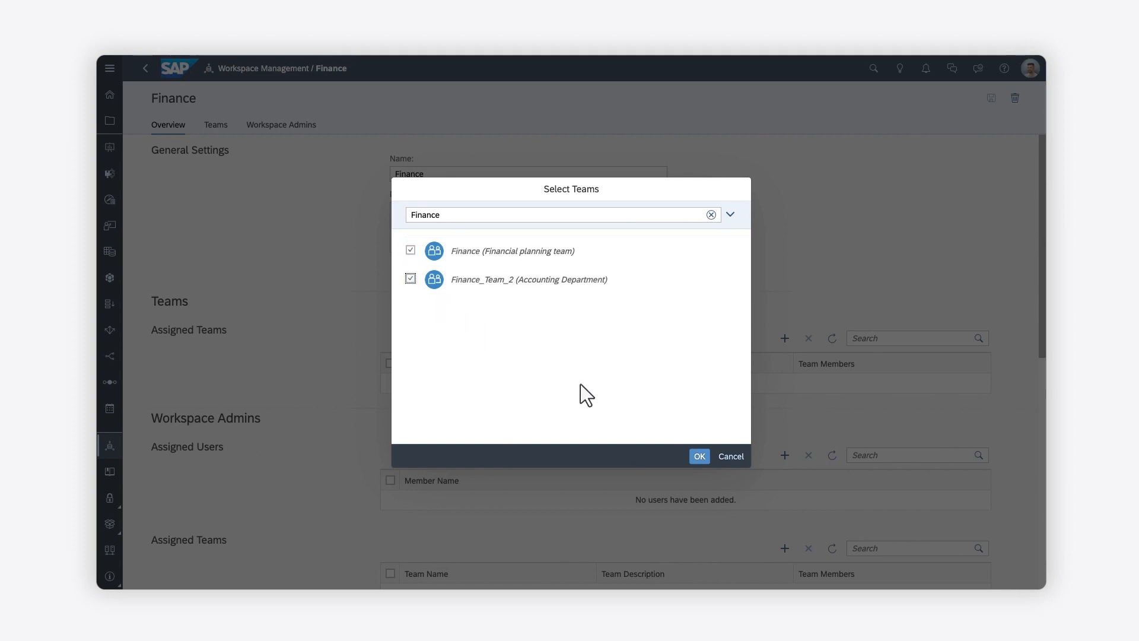
left_click(697, 456)
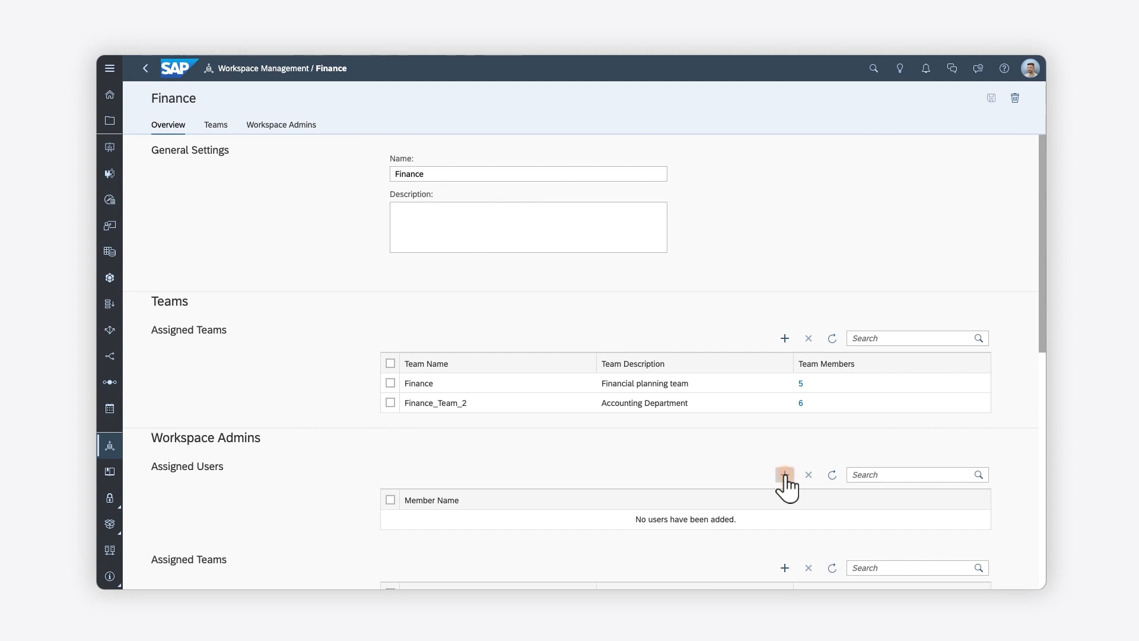
left_click(784, 474)
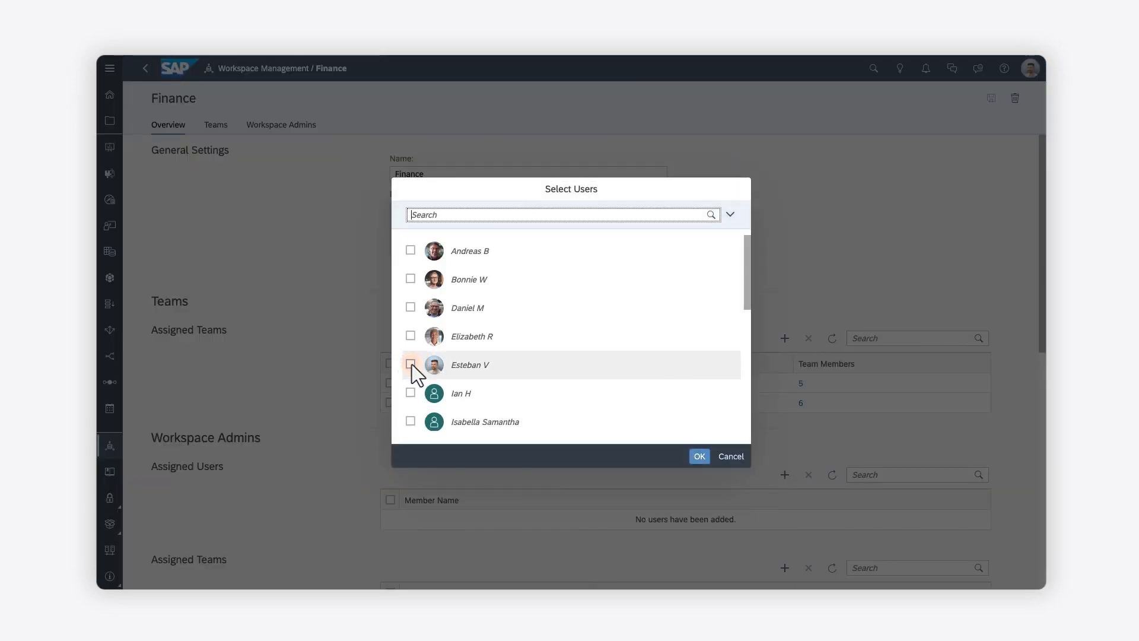
left_click(411, 364)
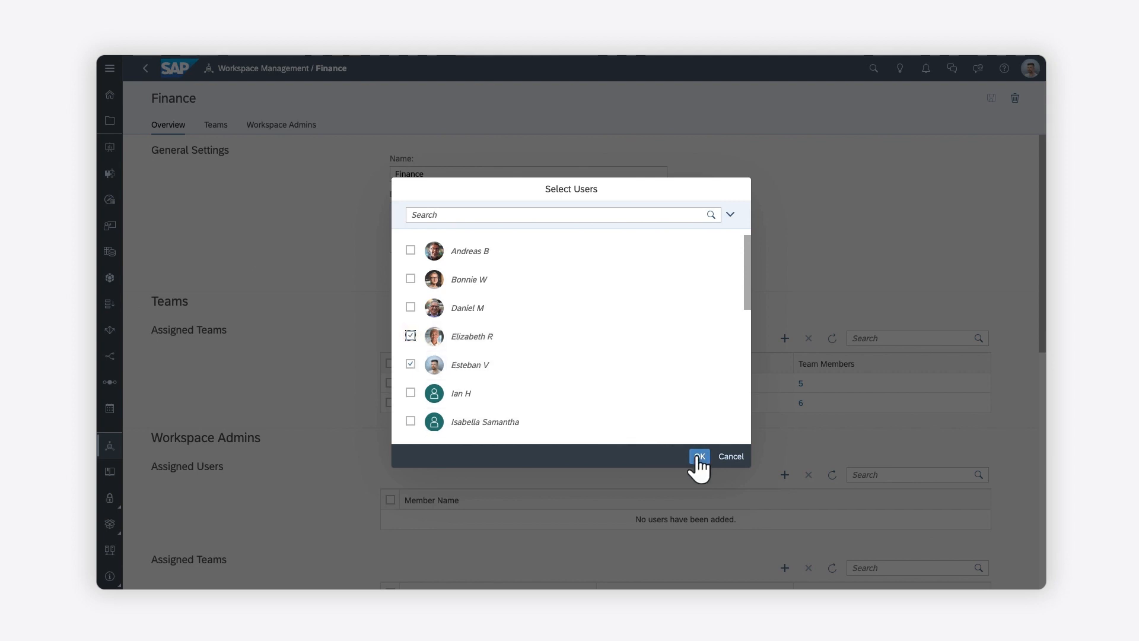
left_click(698, 455)
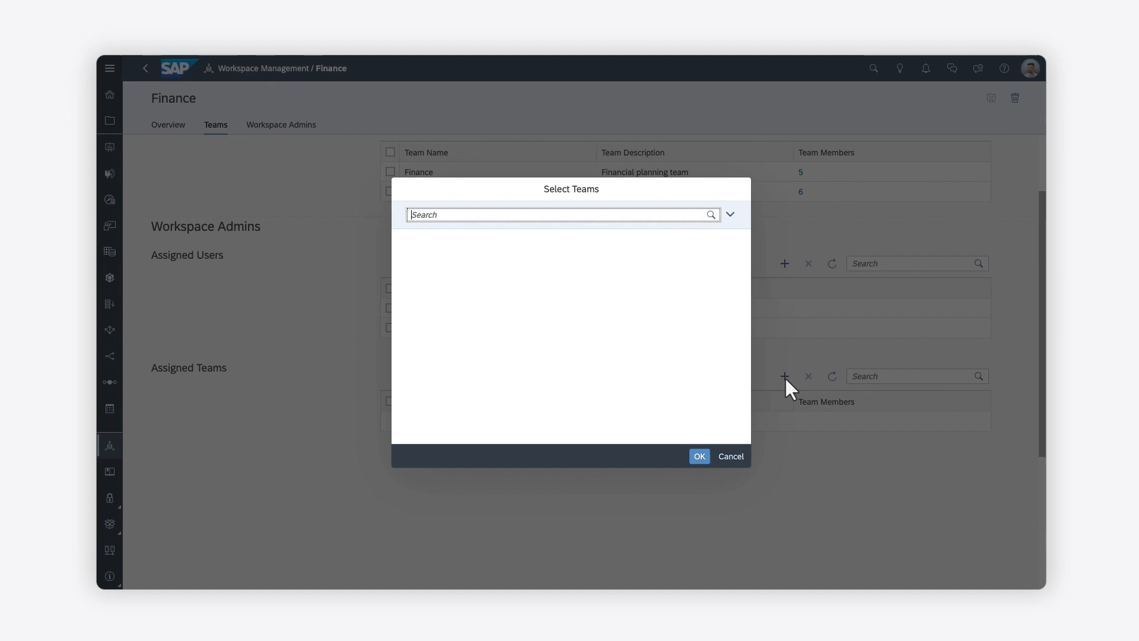
- Add Finance_Team_2 as the admin team for the Finance workspace
type("Finance")
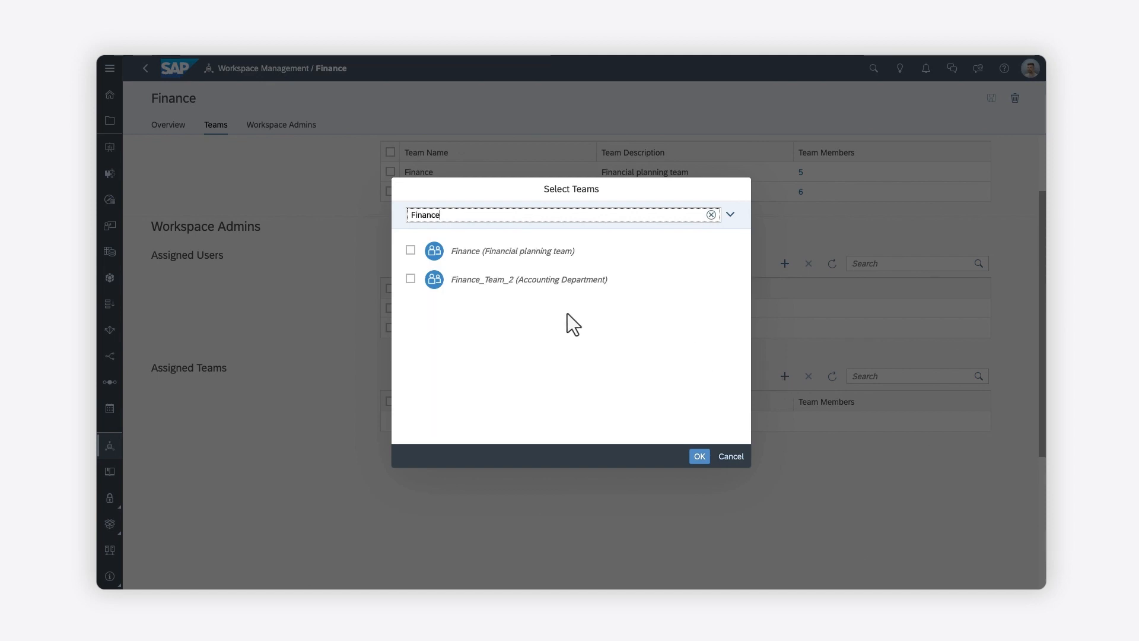
left_click(409, 279)
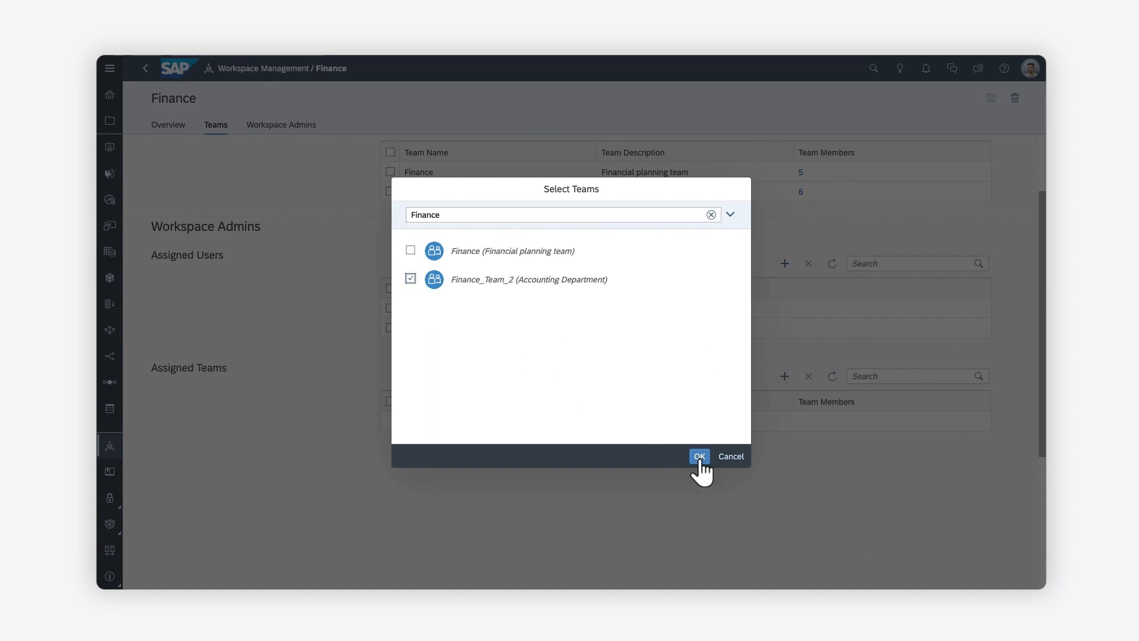
left_click(698, 455)
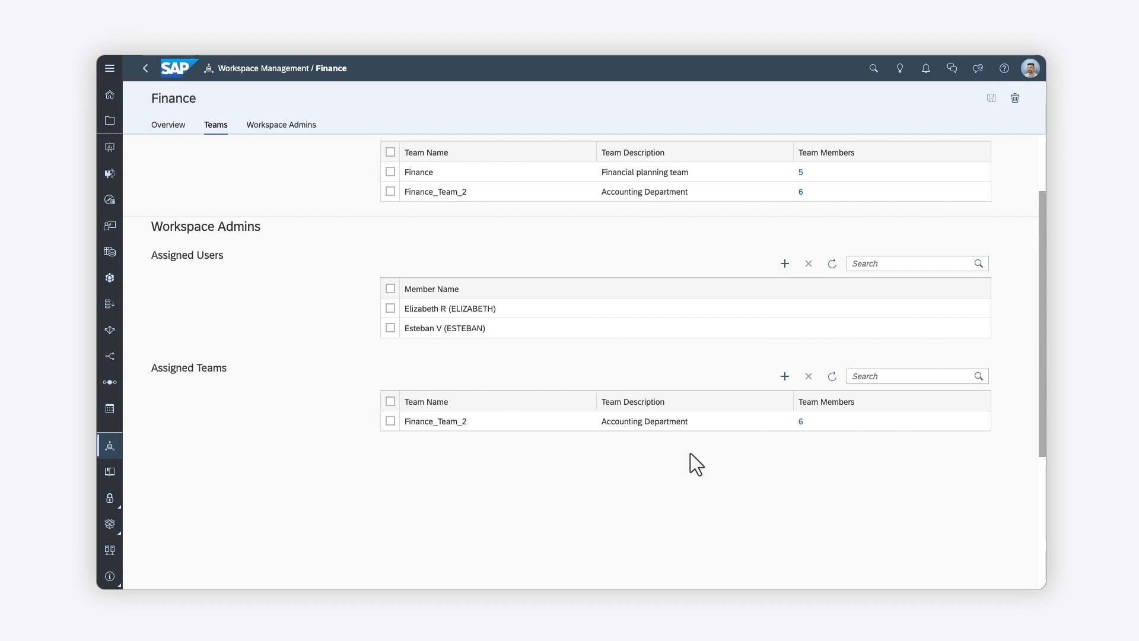
mouse_move(109, 121)
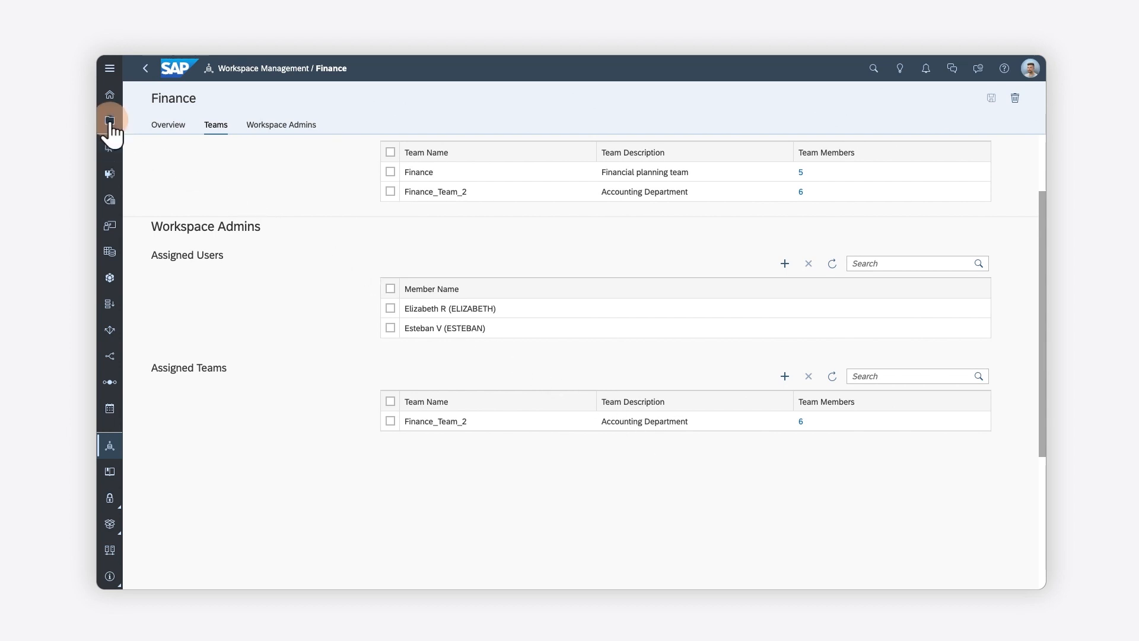
- Create a Finance_Files folder in the Finance workspace's files area
left_click(109, 120)
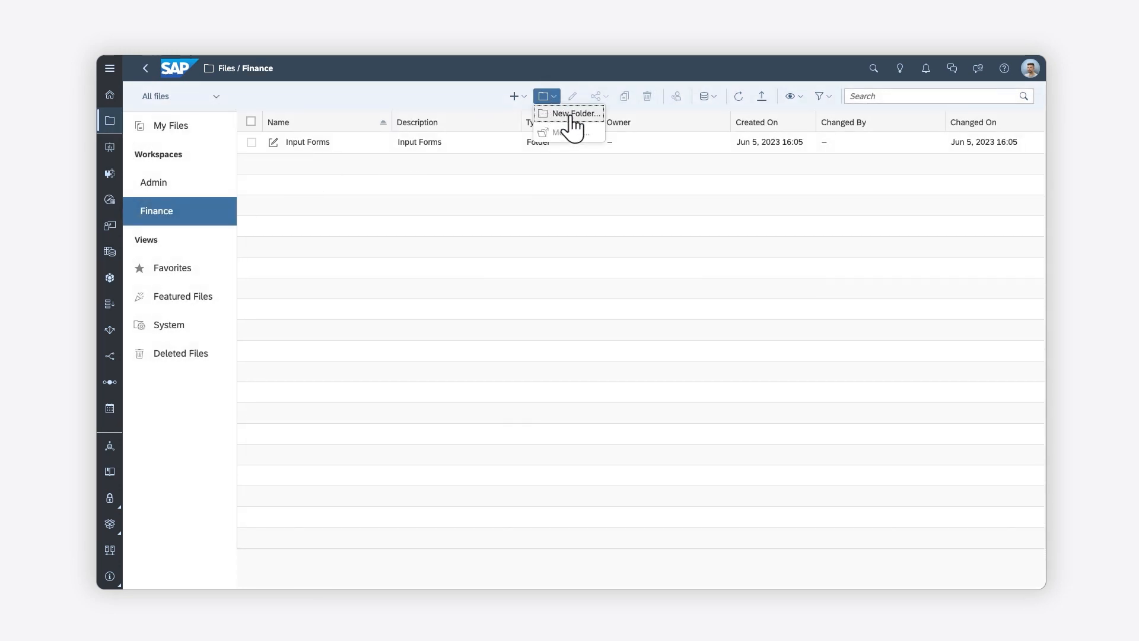
left_click(574, 114)
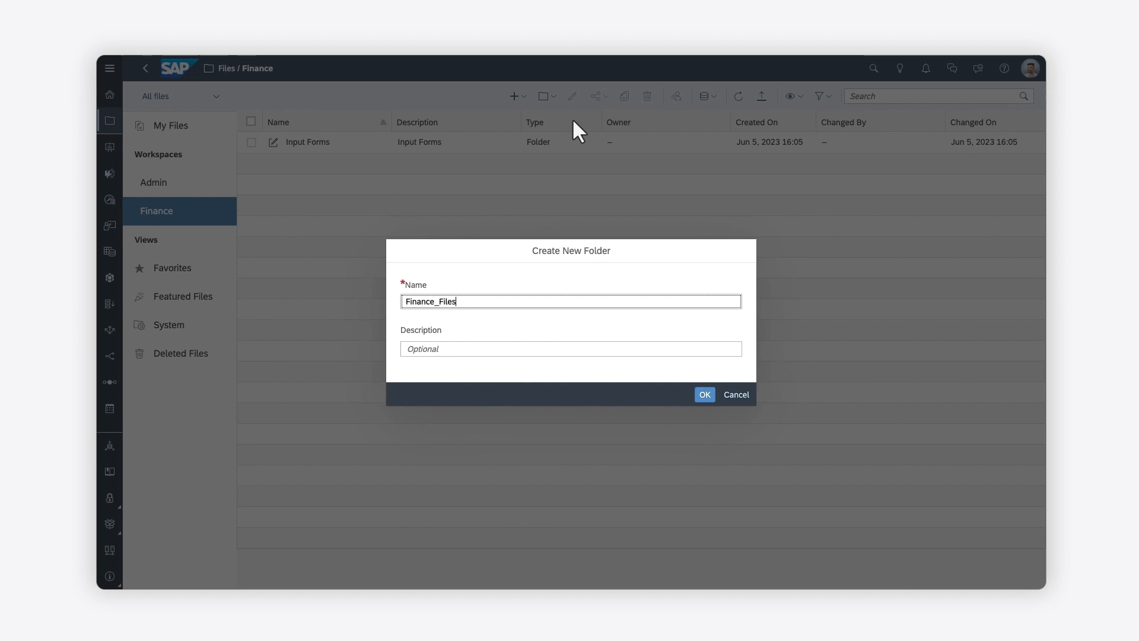
left_click(704, 393)
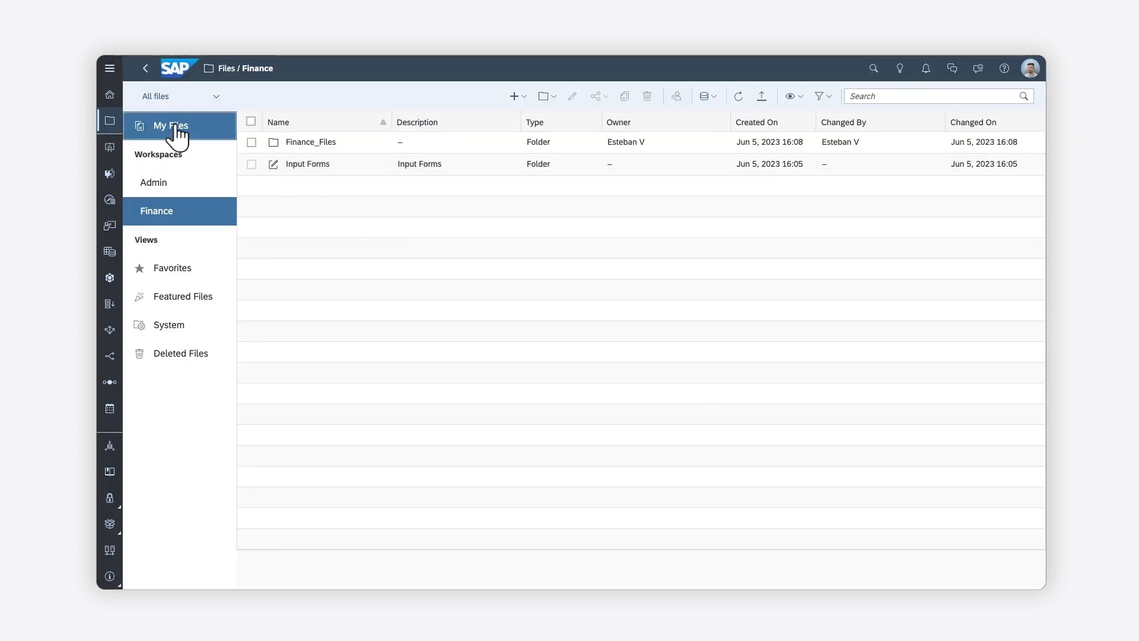
- Copy PLANNING_NewModel with its data from My Files into Finance > Finance_Files
left_click(169, 125)
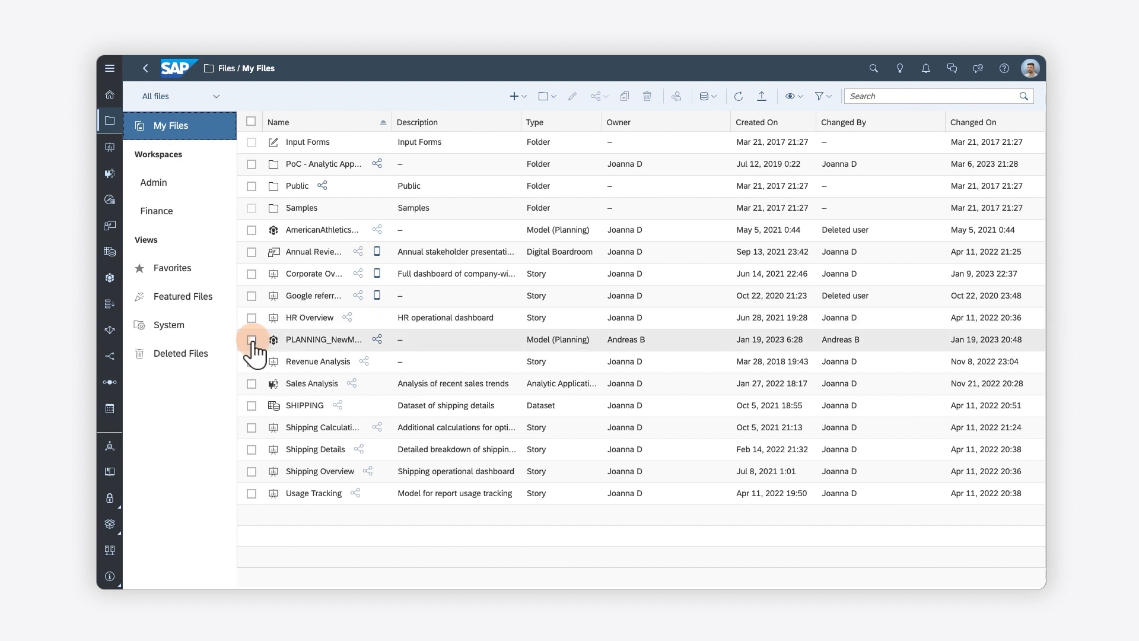
left_click(251, 339)
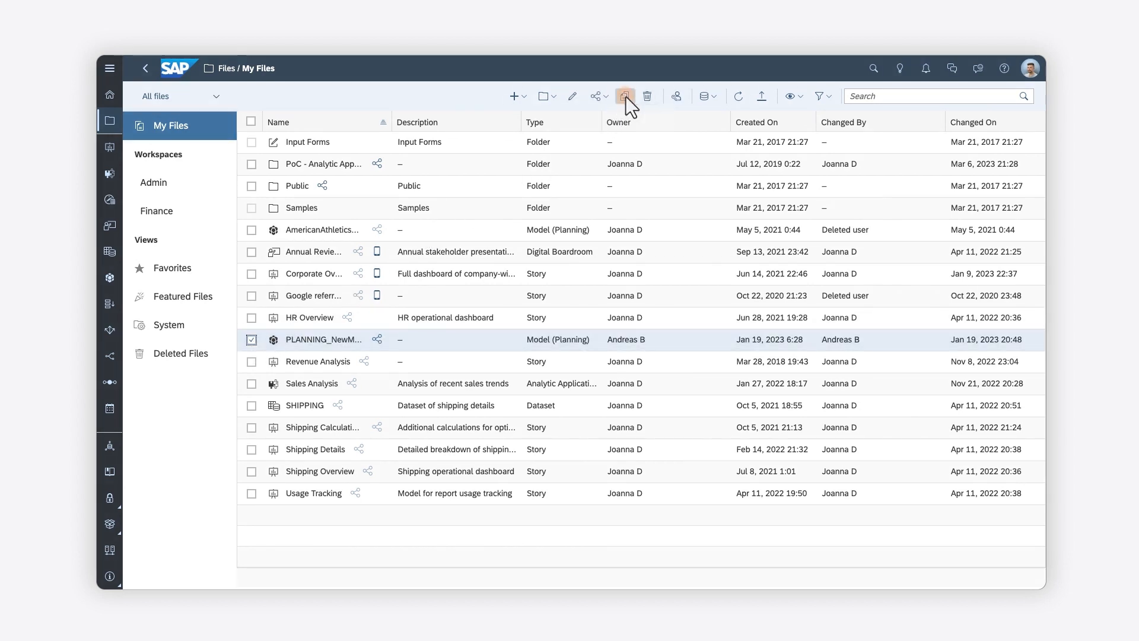
left_click(625, 97)
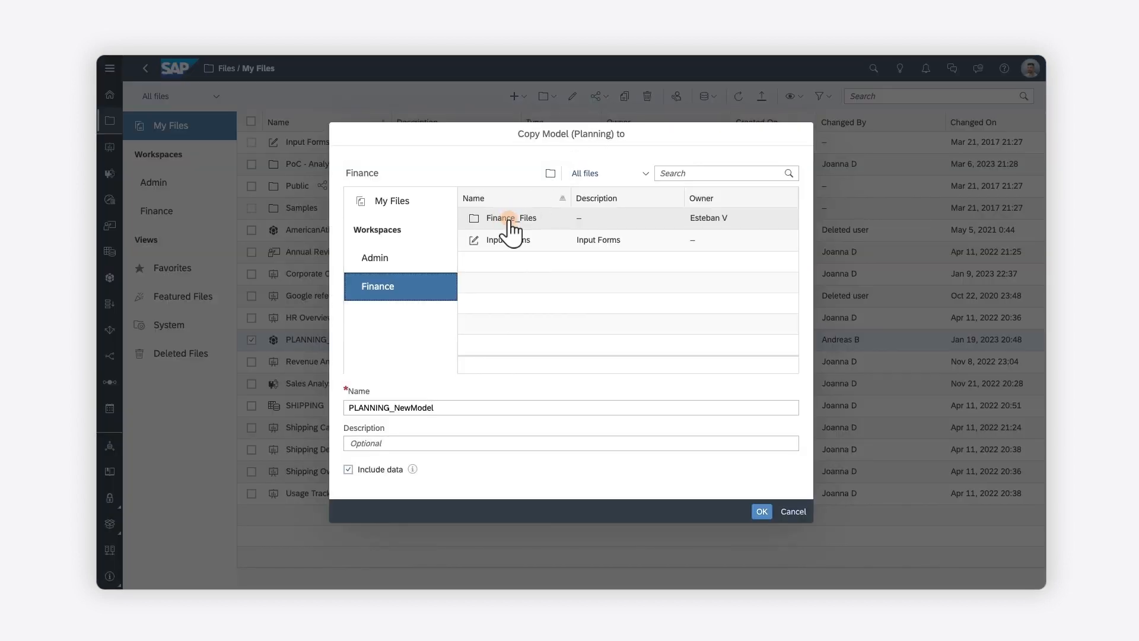
left_click(761, 510)
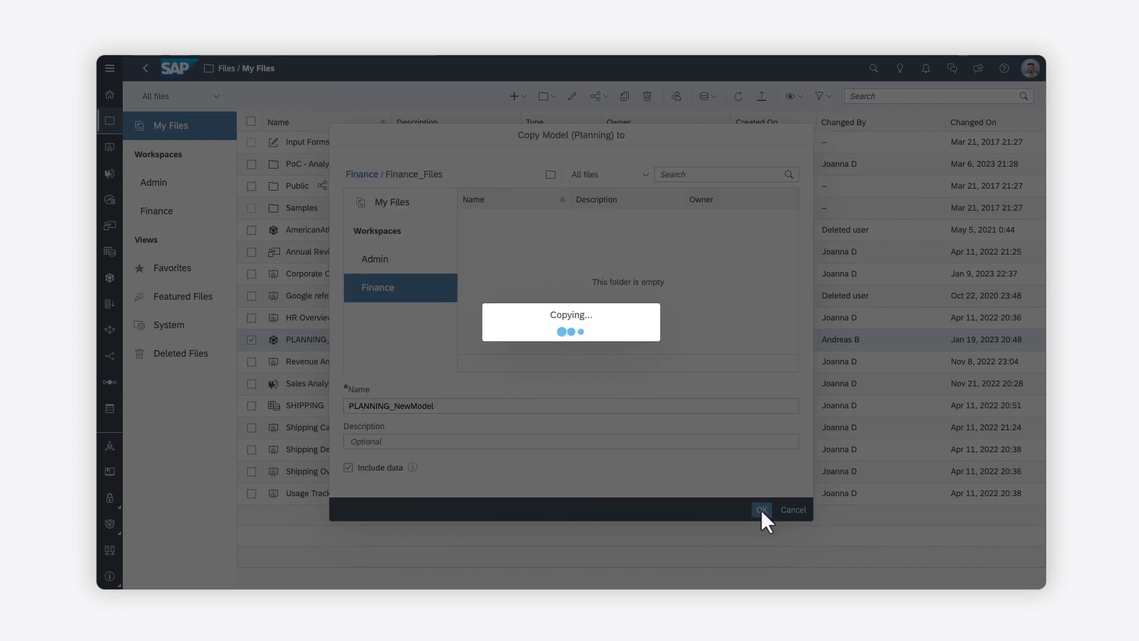
left_click(761, 509)
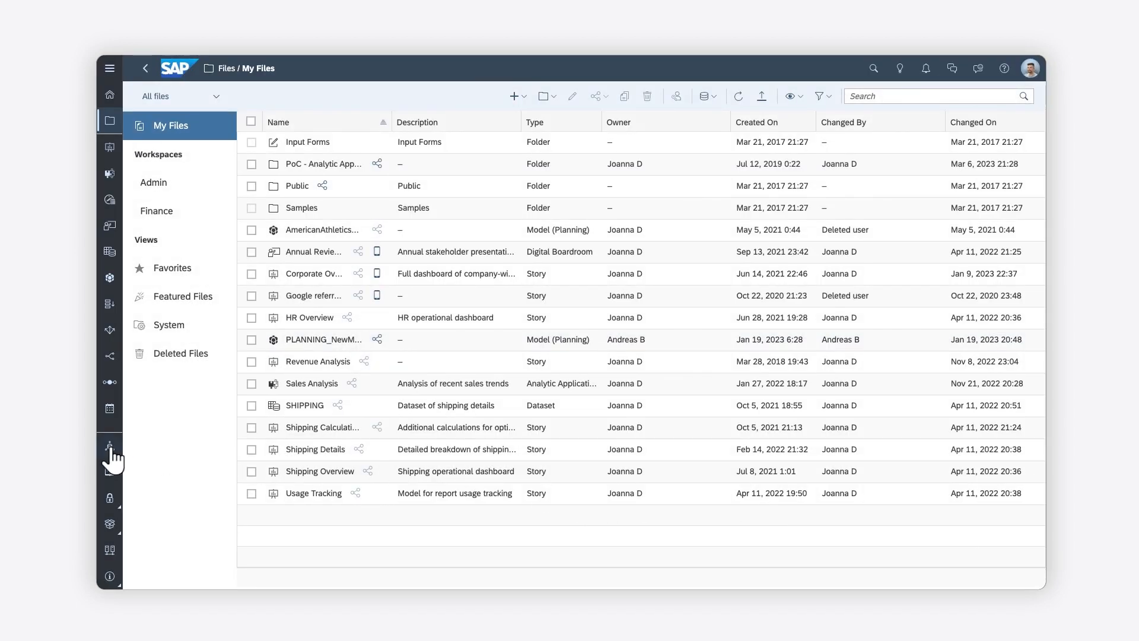
left_click(109, 445)
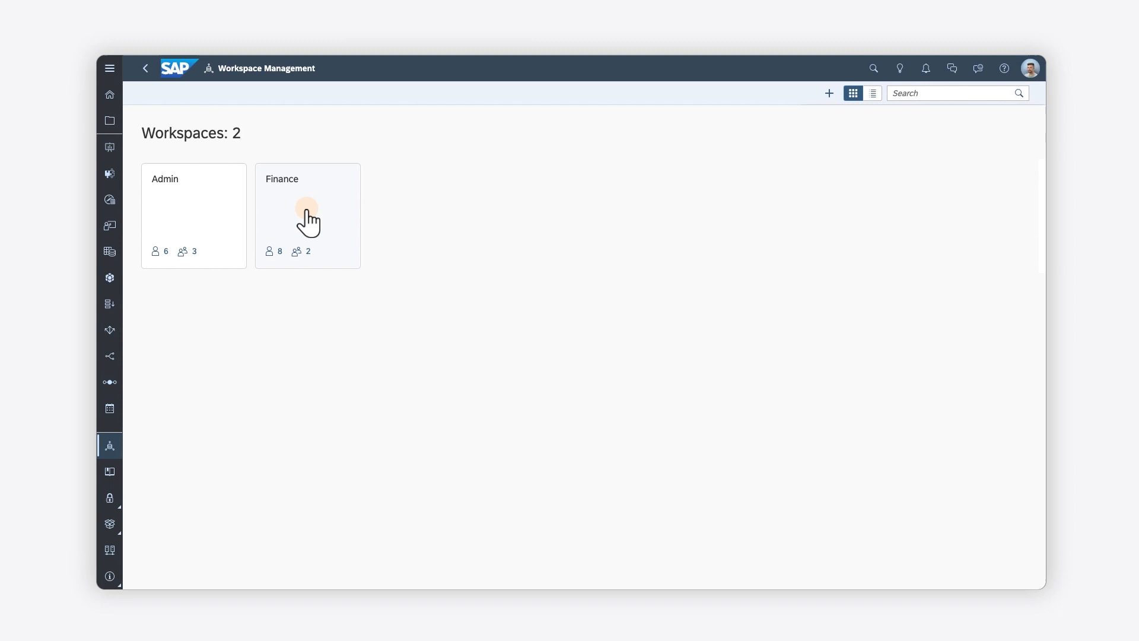
- Remove Finance_Team_2 from the Finance workspace's assigned teams
left_click(306, 216)
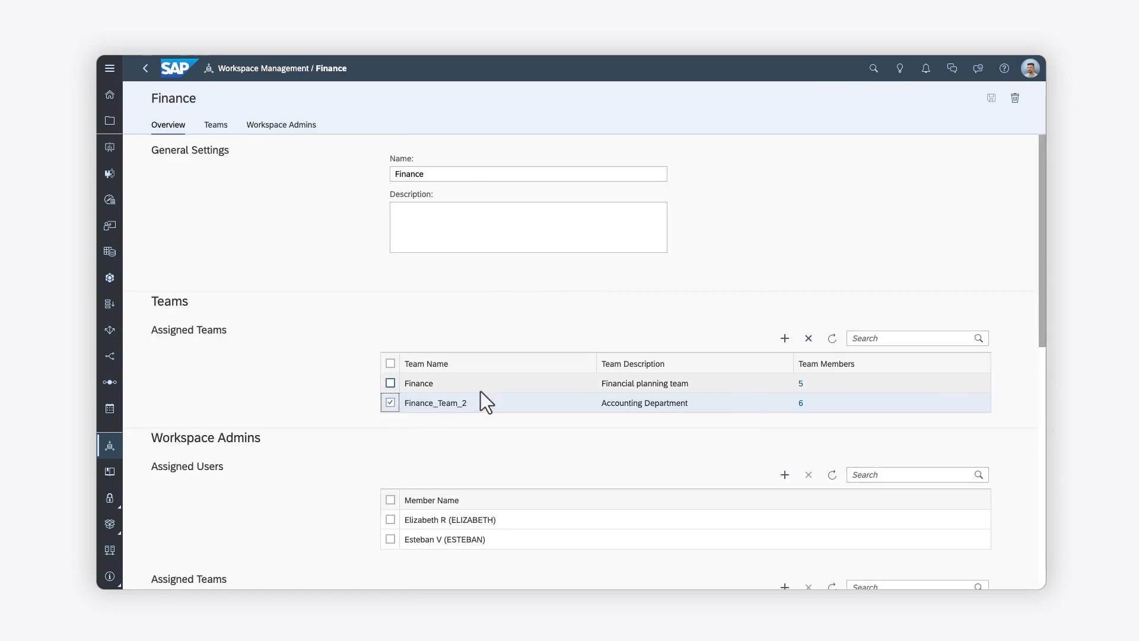
left_click(808, 338)
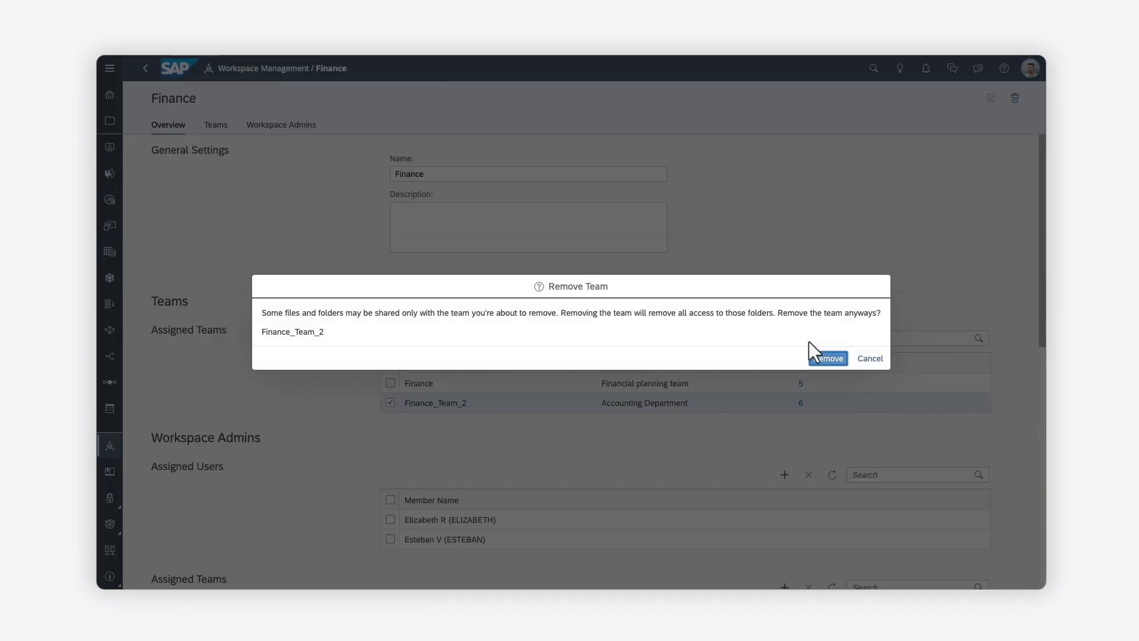
left_click(827, 359)
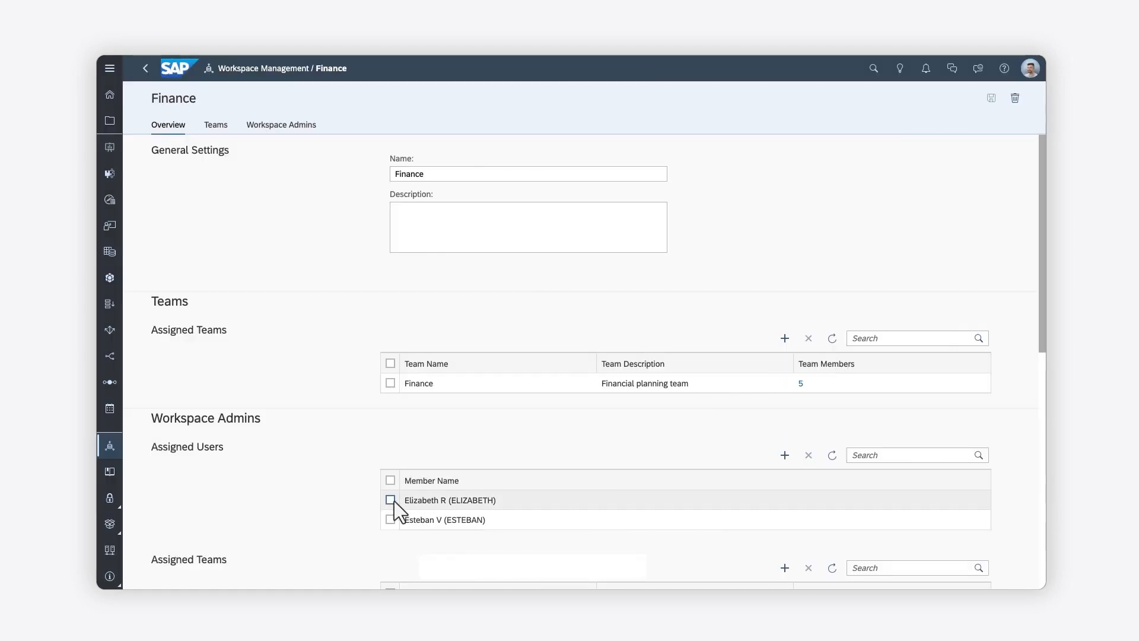
left_click(390, 500)
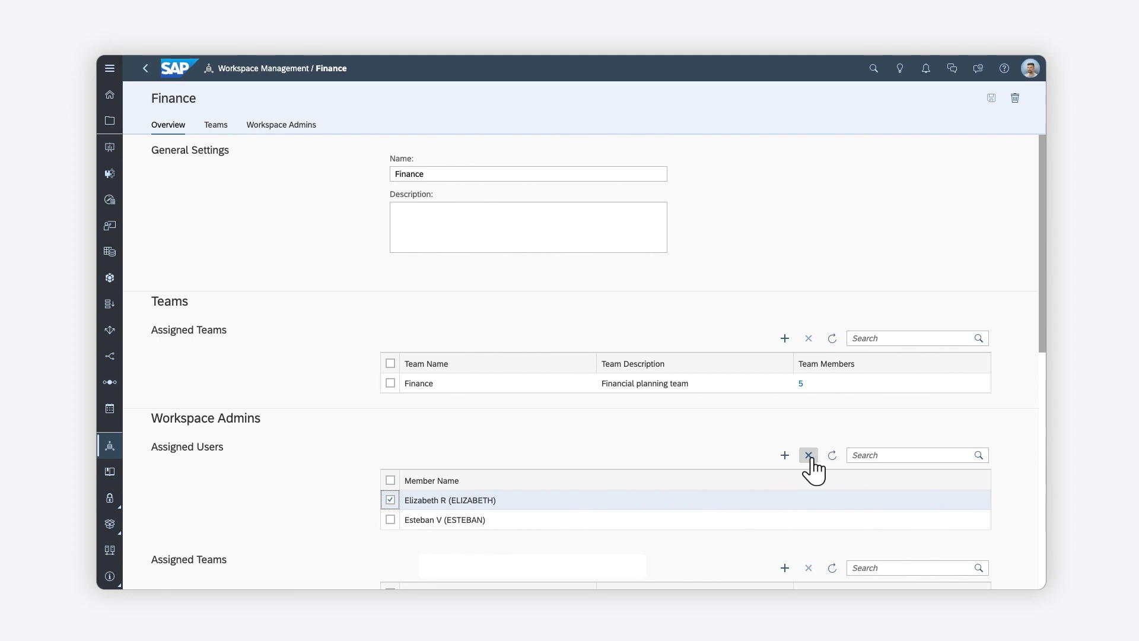
left_click(808, 454)
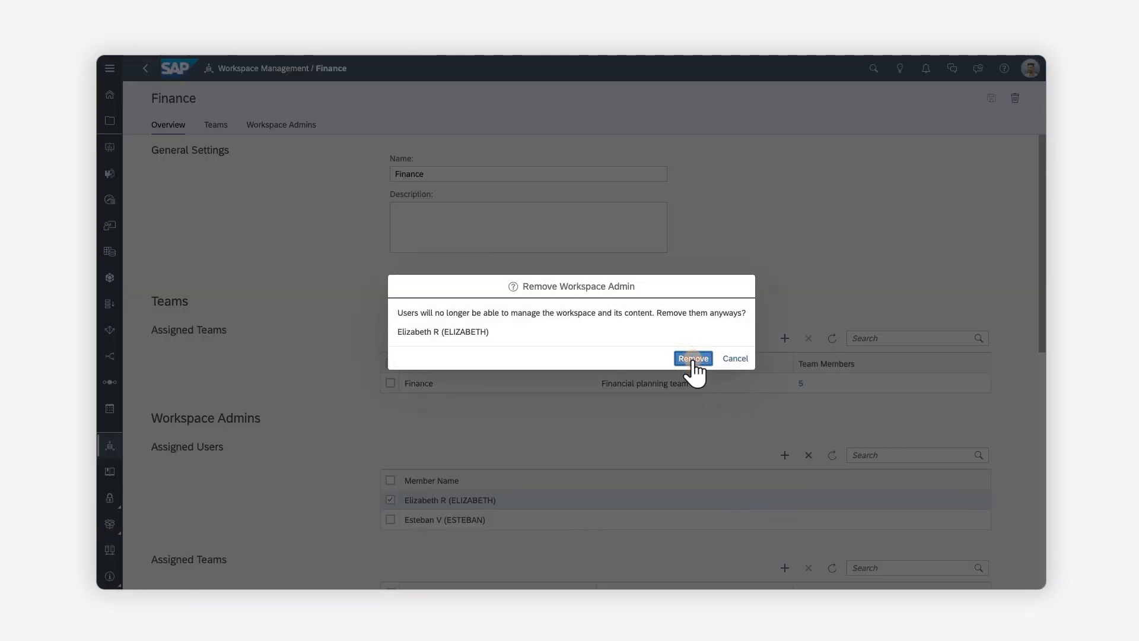
left_click(691, 359)
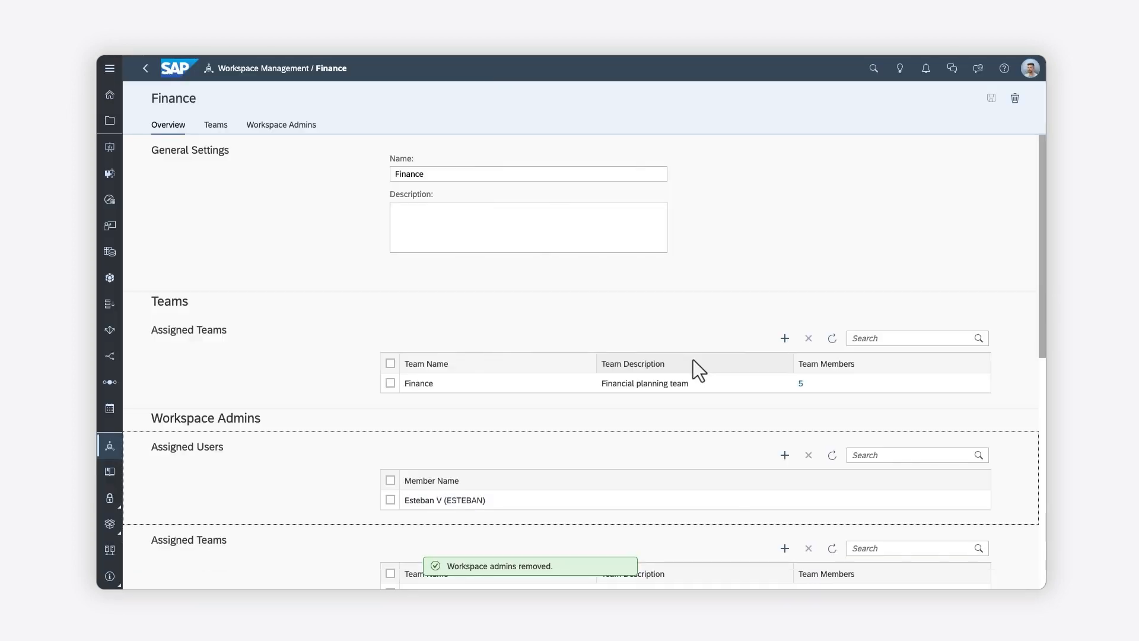
mouse_move(738, 336)
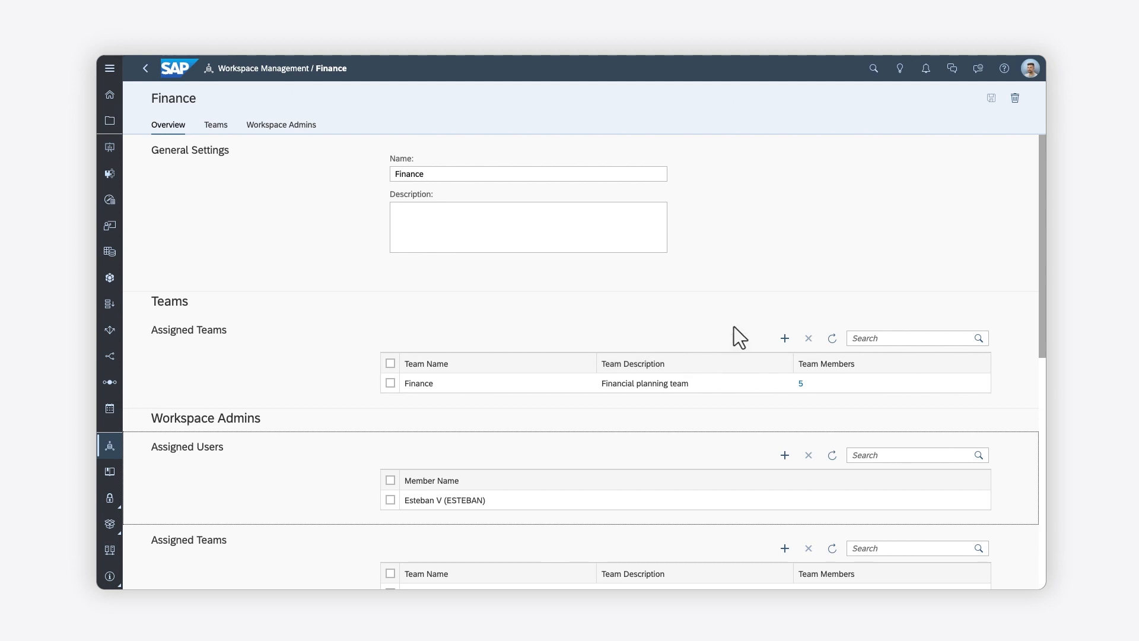
- Delete the Finance workspace, leaving only the Admin workspace listed
left_click(1014, 99)
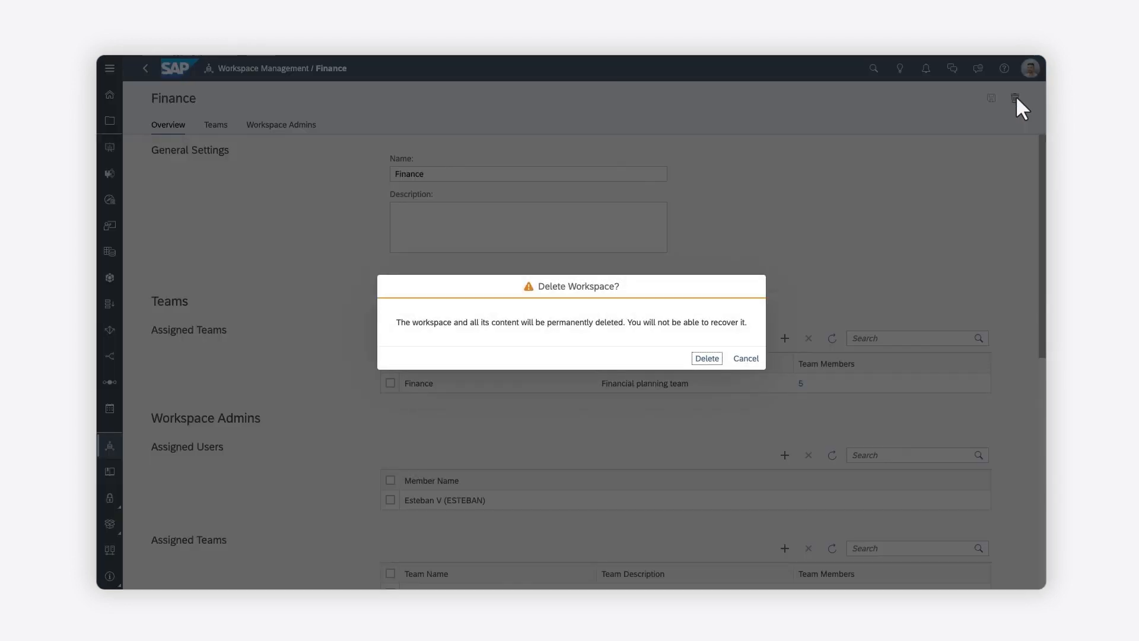
mouse_move(704, 357)
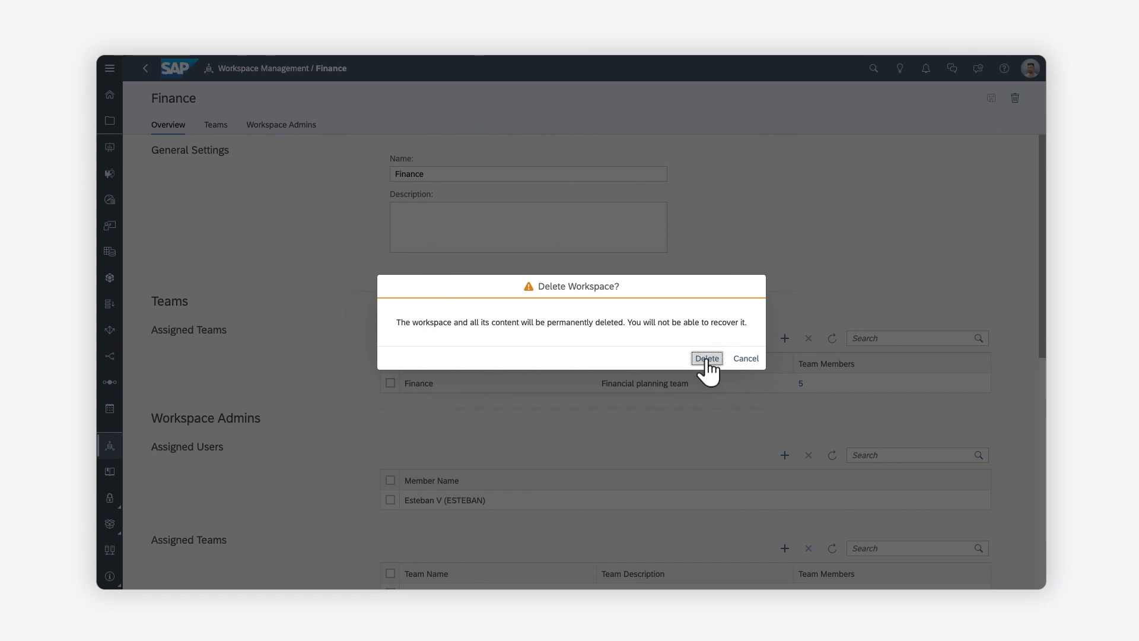
left_click(705, 358)
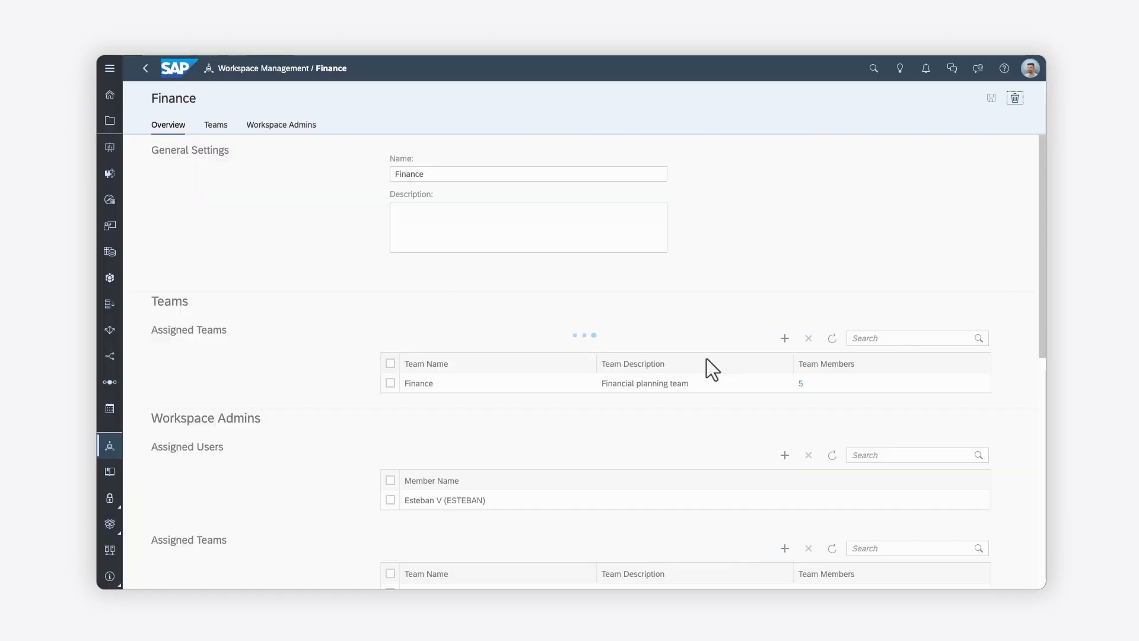
left_click(1014, 97)
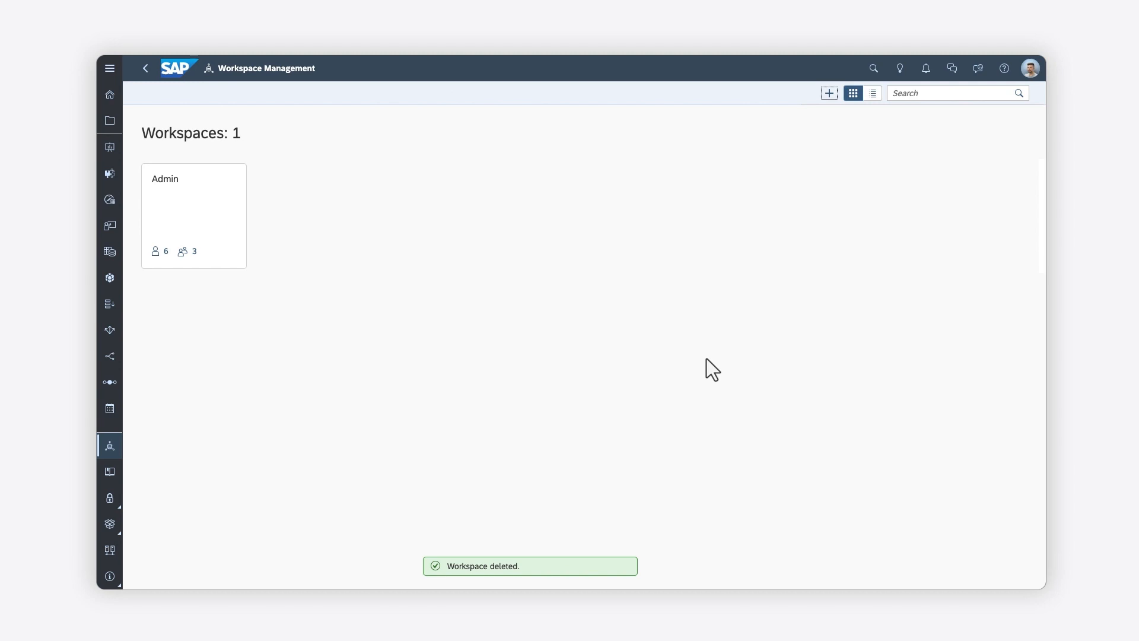